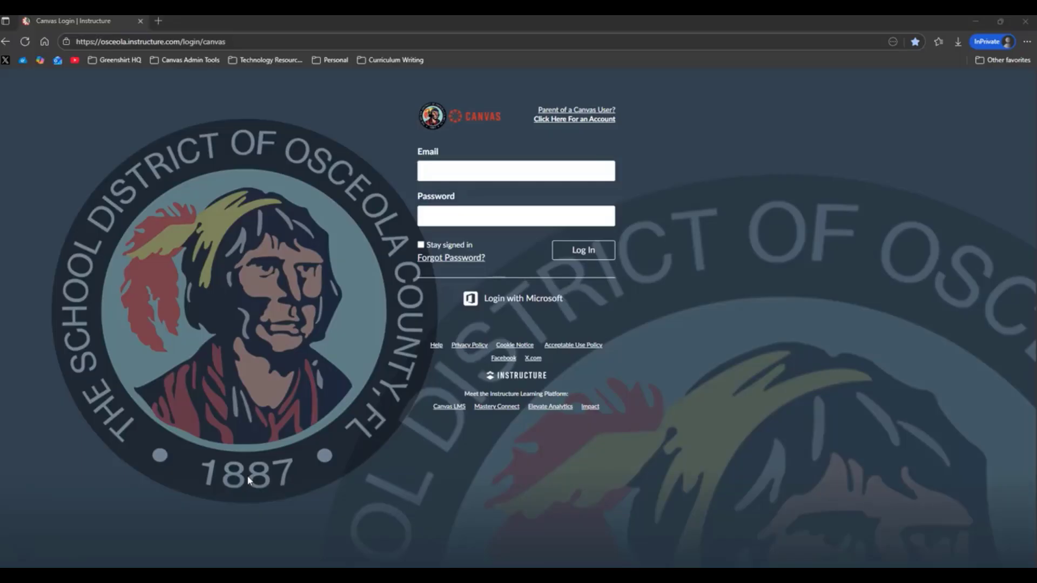
- Go to the student's Account Settings page from the global navigation
{"action": "left_click", "coordinate": [248, 477]}
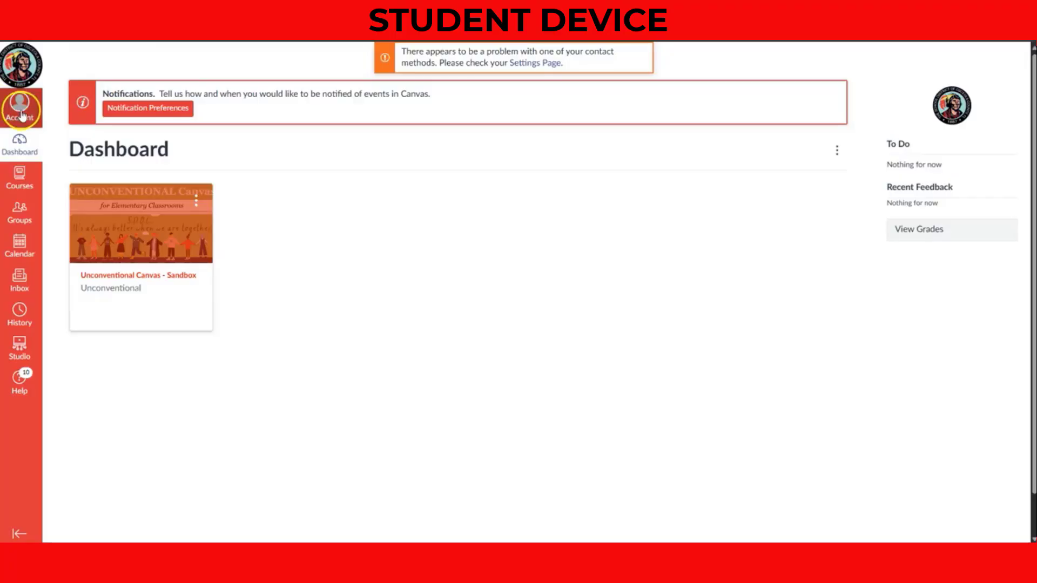
{"action": "left_click", "coordinate": [20, 109]}
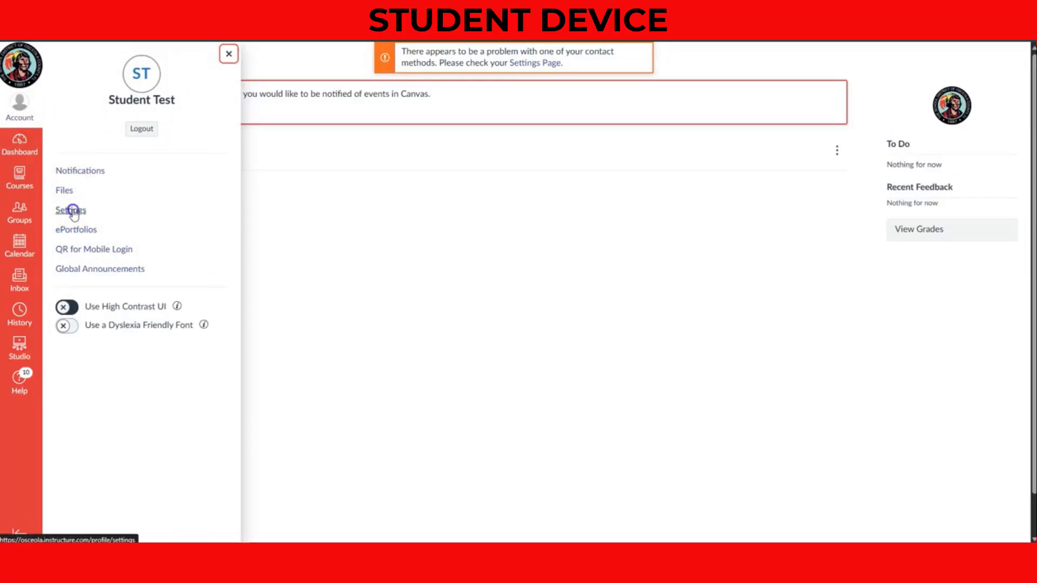
{"action": "left_click", "coordinate": [68, 210]}
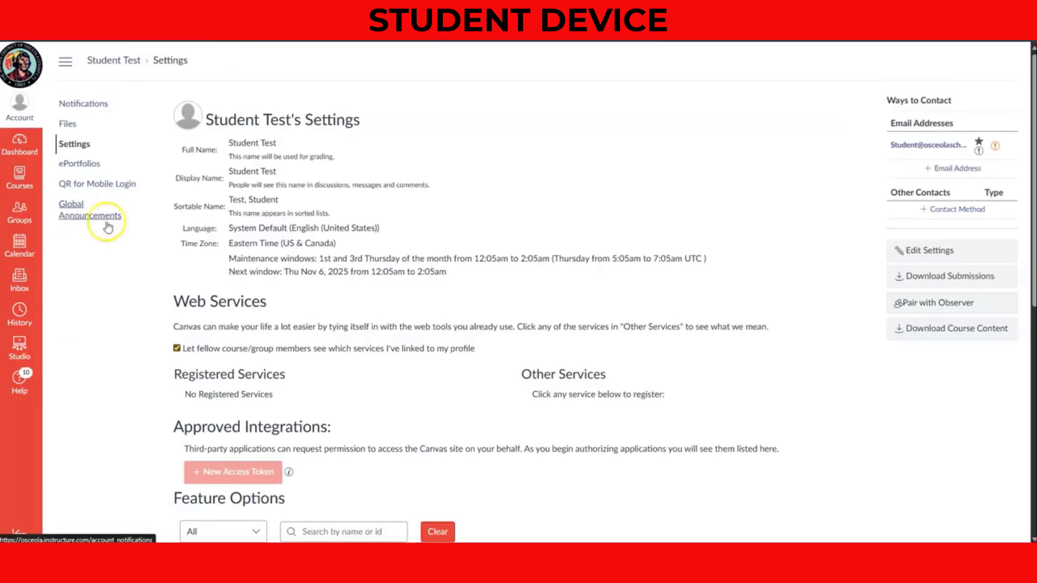
{"action": "mouse_move", "coordinate": [911, 311]}
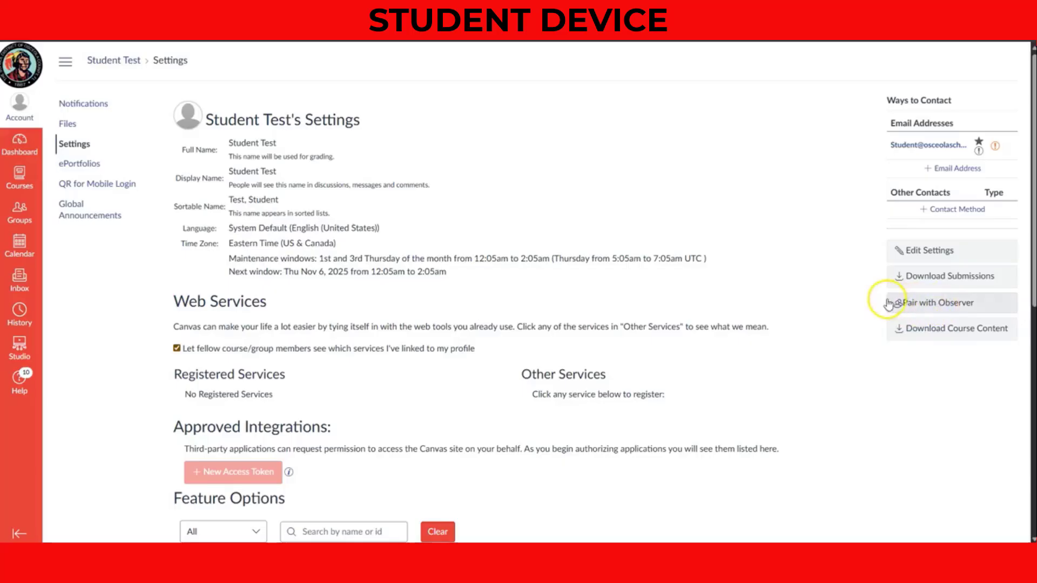
- Generate an observer pairing code with Pair with Observer in the Settings sidebar
{"action": "left_click", "coordinate": [937, 302]}
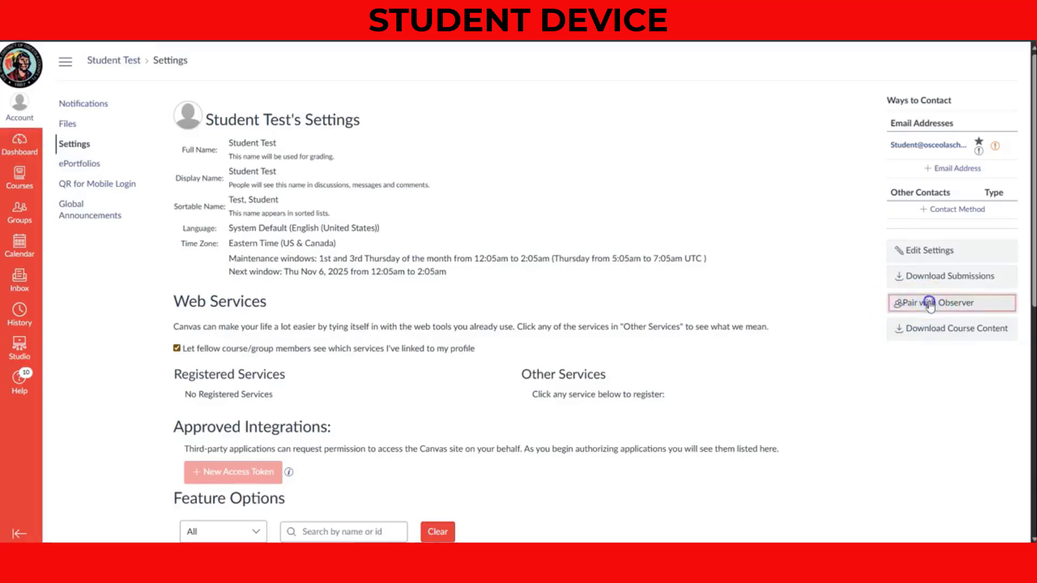
{"action": "left_click", "coordinate": [937, 302]}
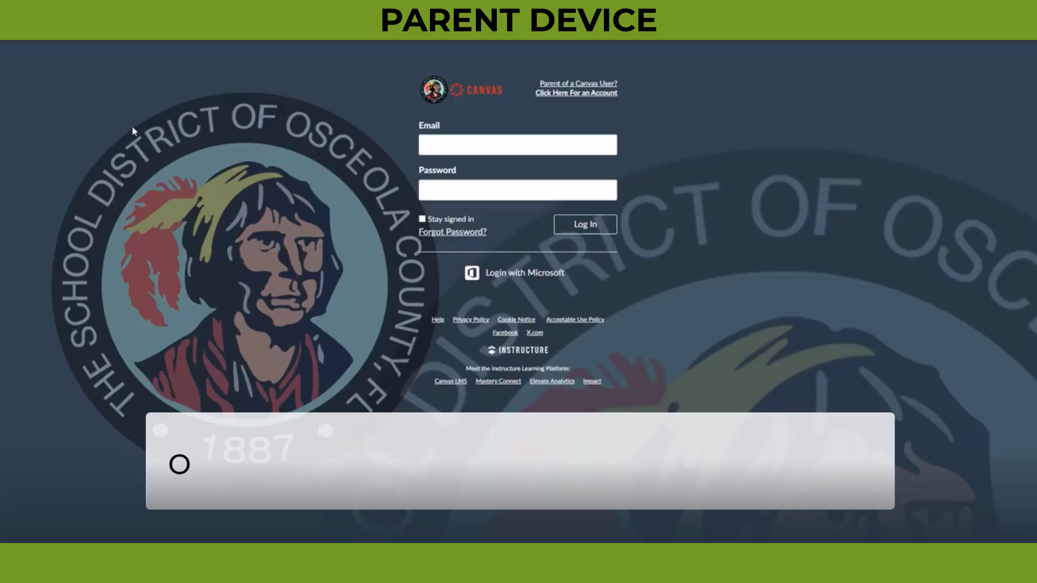
{"action": "type", "text": "osceola.instructure.com/login/C"}
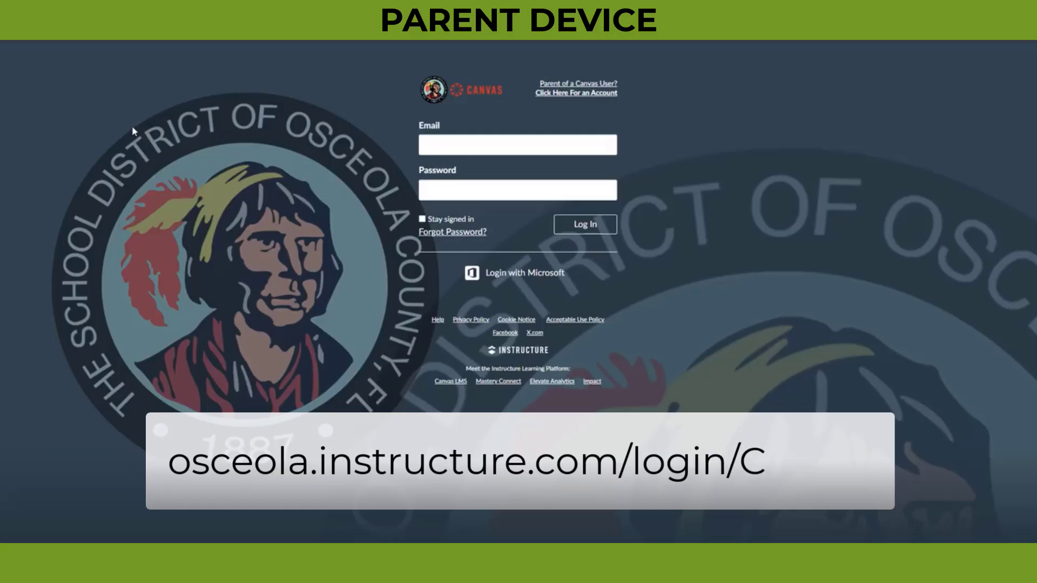
{"action": "type", "text": "anvas"}
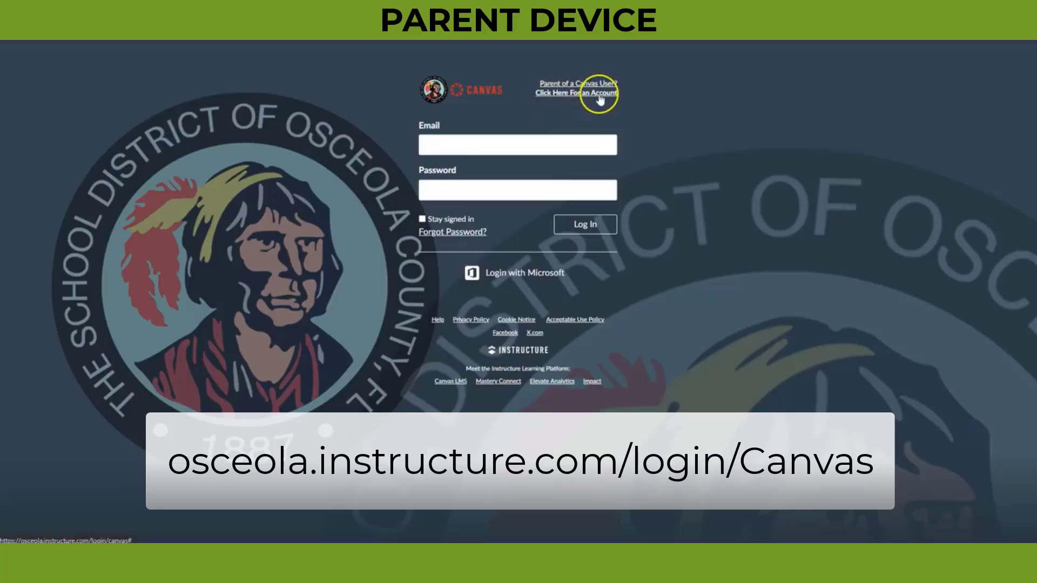
{"action": "left_click", "coordinate": [574, 94]}
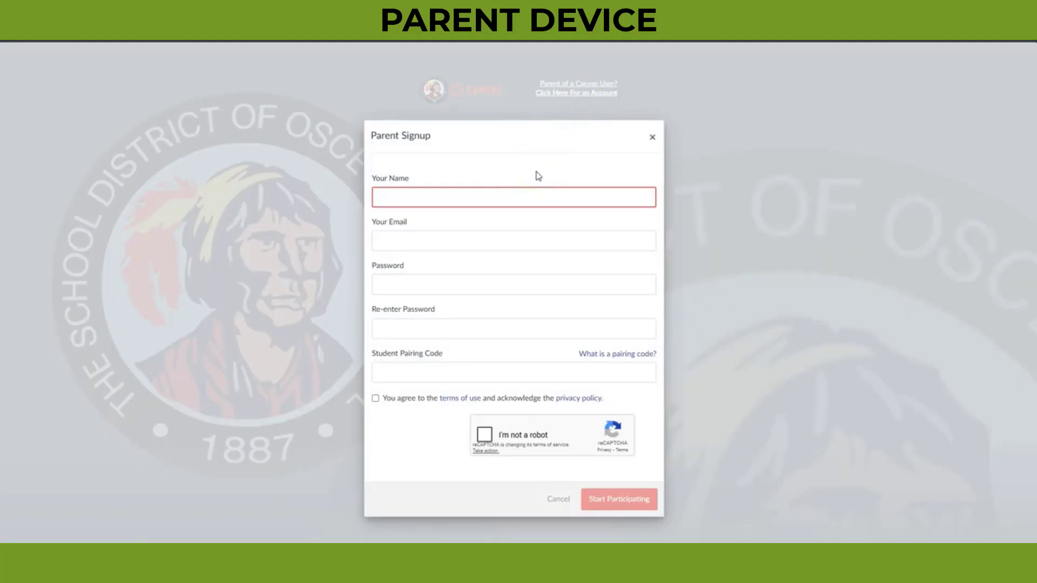
{"action": "mouse_move", "coordinate": [412, 185]}
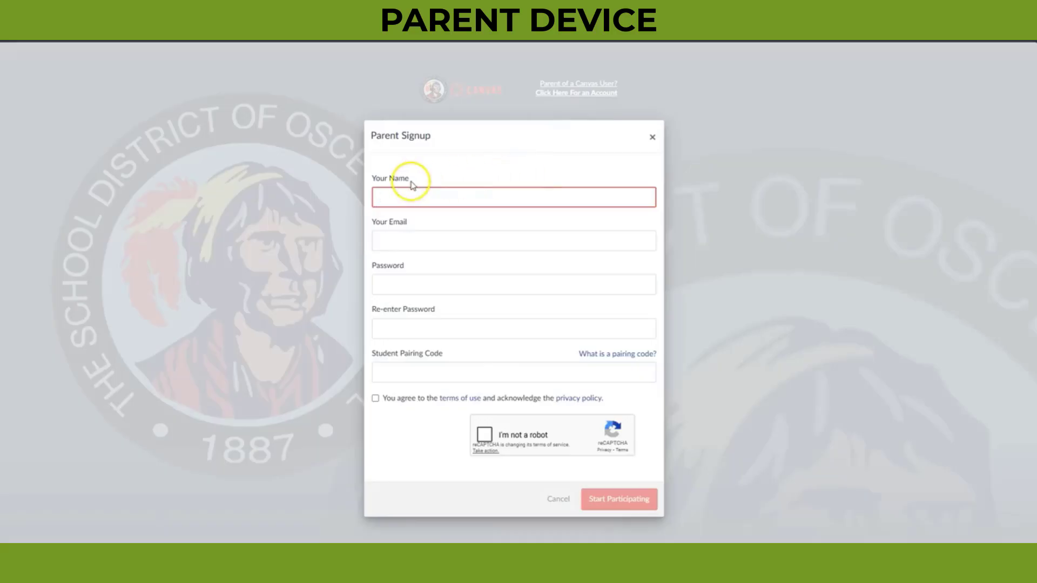
{"action": "mouse_move", "coordinate": [434, 263]}
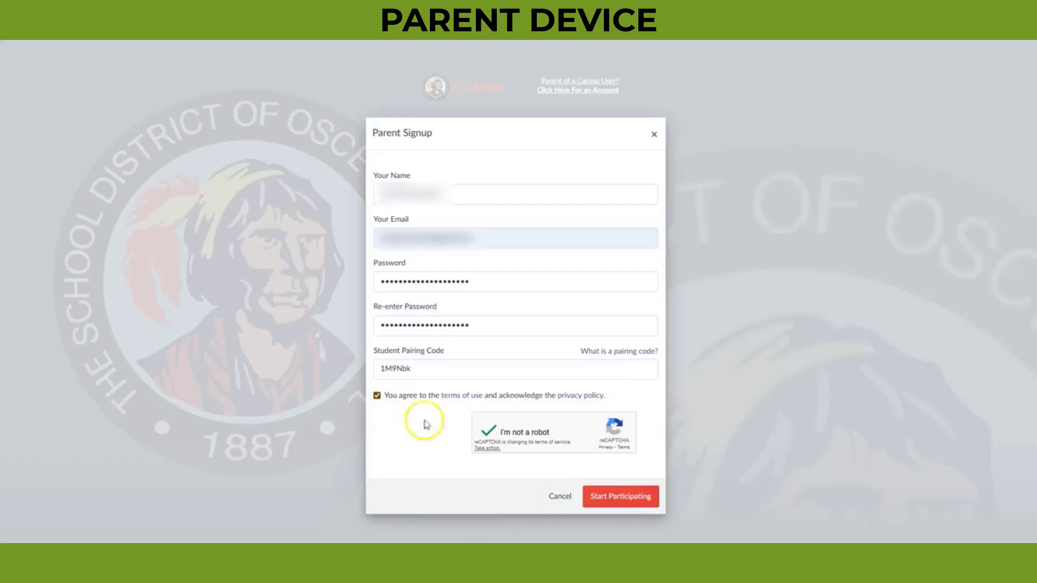
{"action": "left_click", "coordinate": [619, 496]}
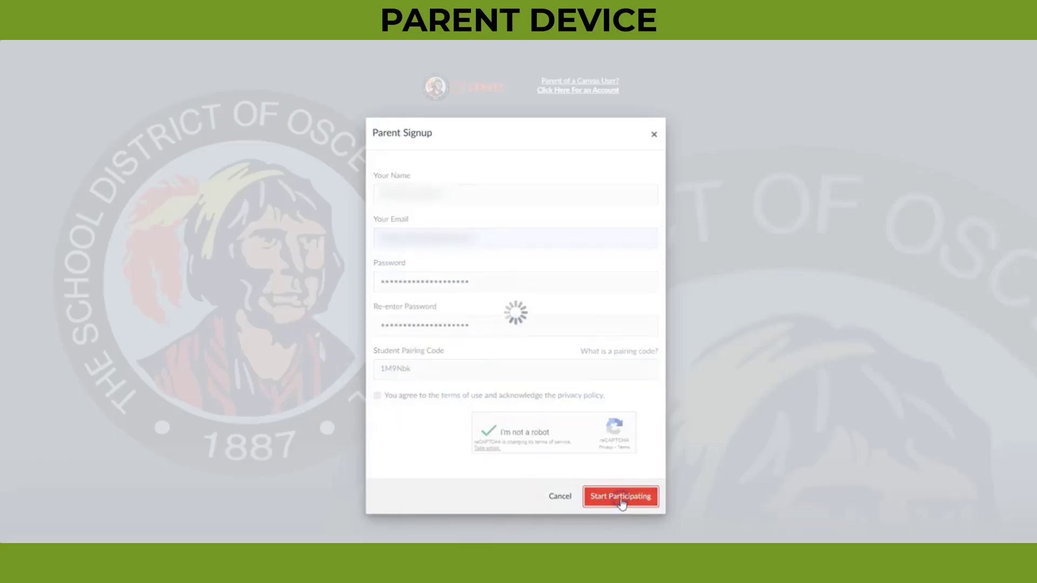
{"action": "left_click", "coordinate": [619, 496]}
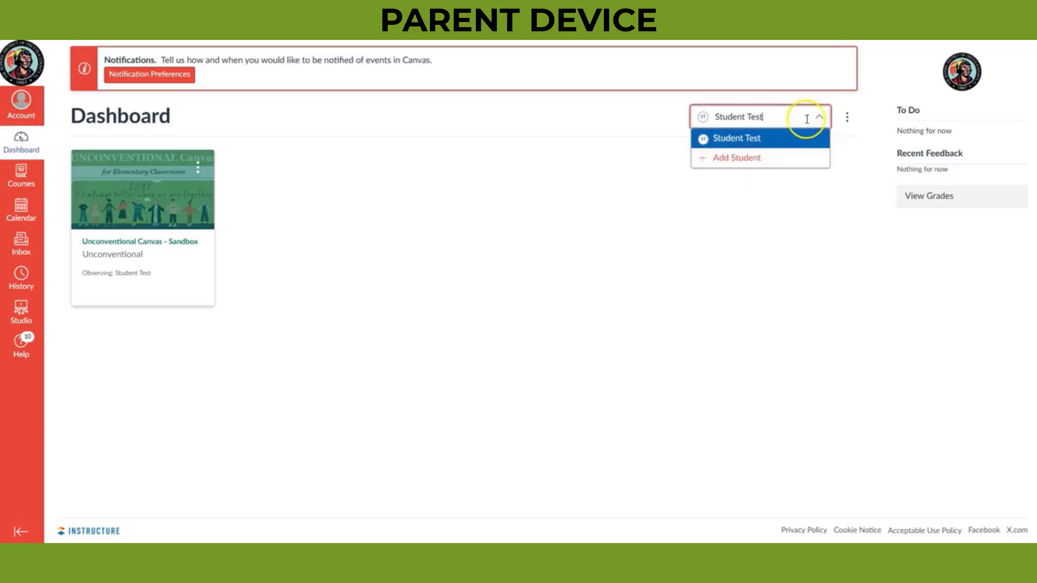
{"action": "mouse_move", "coordinate": [760, 120]}
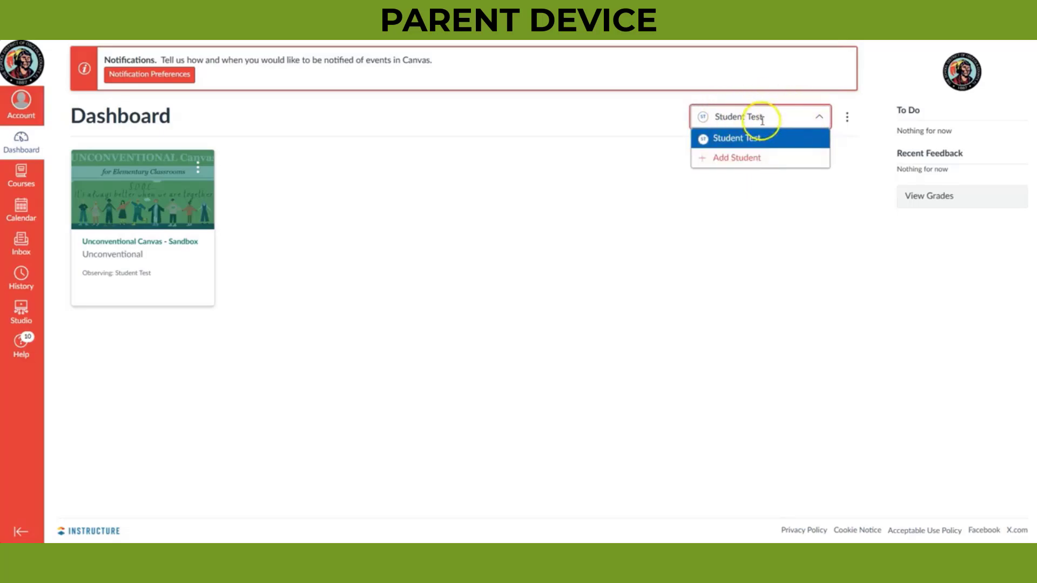
- Choose + Add Student from the dashboard student selector
{"action": "left_click", "coordinate": [733, 157]}
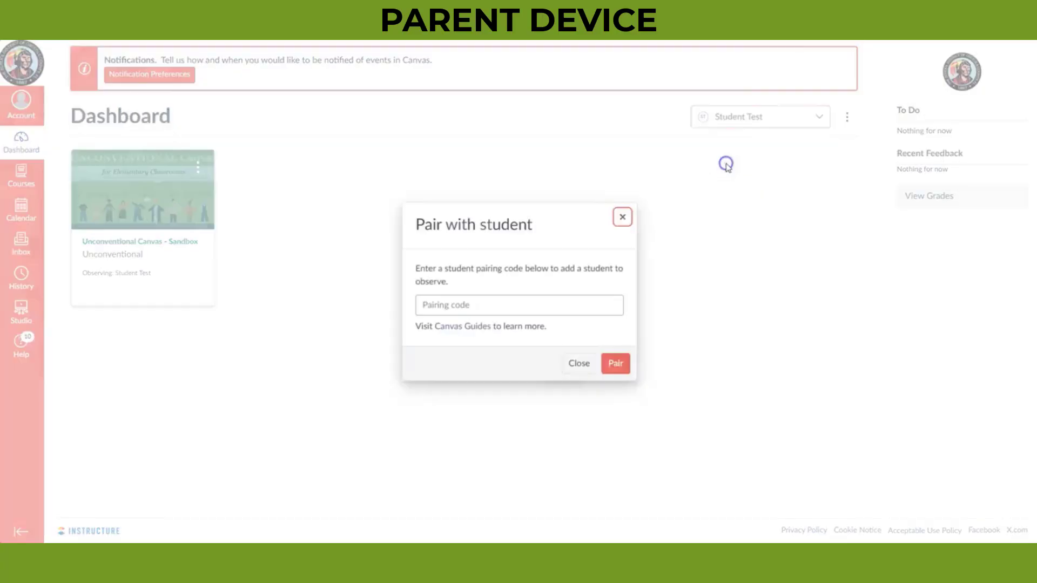